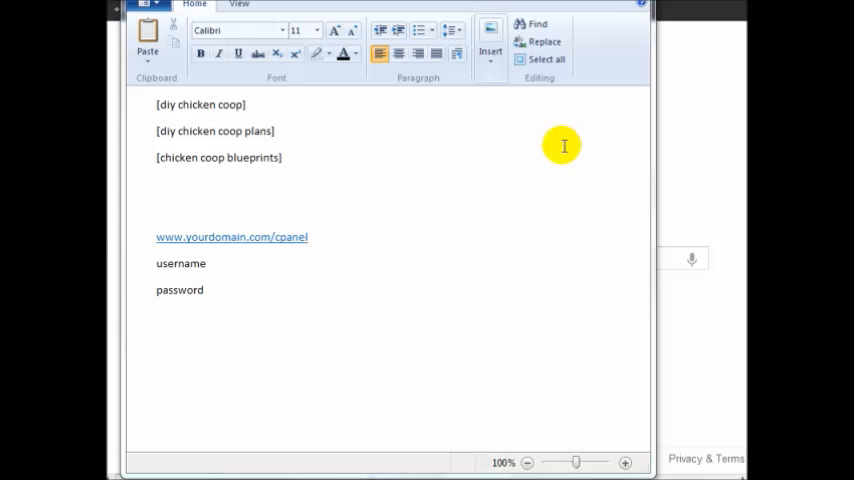
pyautogui.moveTo(388, 236)
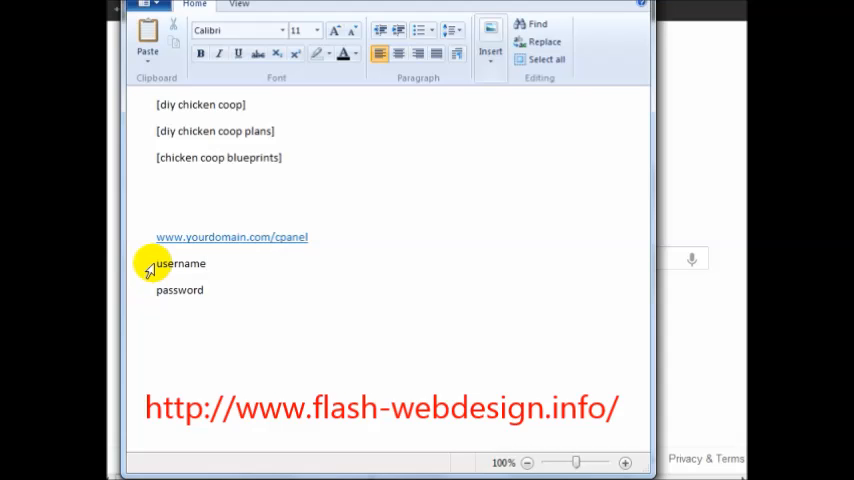
# - Reach the Software/Services section of the cPanel home page where Fantastico De Luxe sits
pyautogui.moveTo(156, 264); pyautogui.dragTo(204, 296)
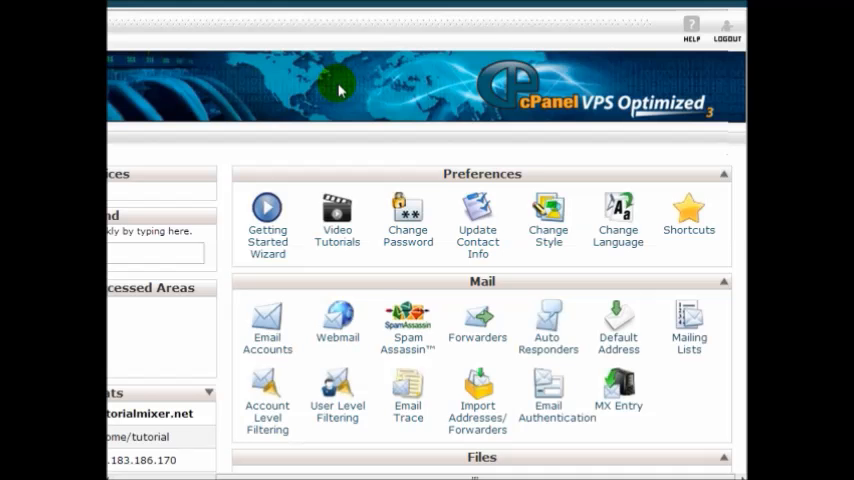
pyautogui.moveTo(328, 64)
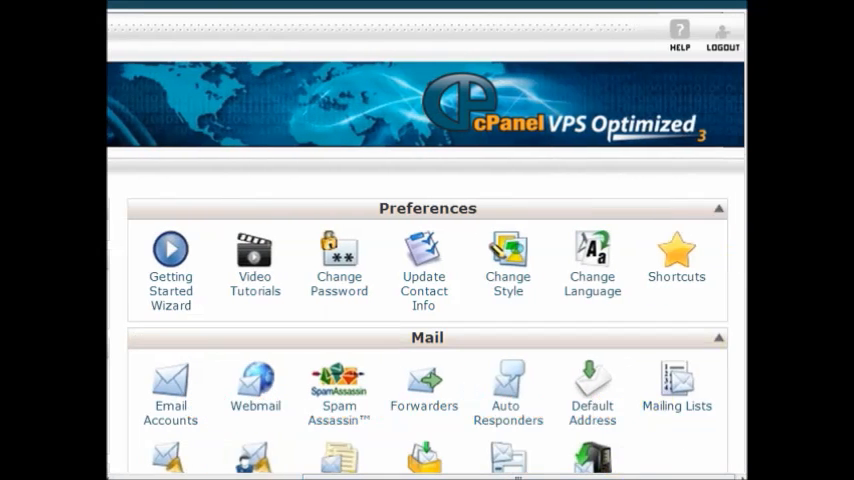
pyautogui.scroll(-3)
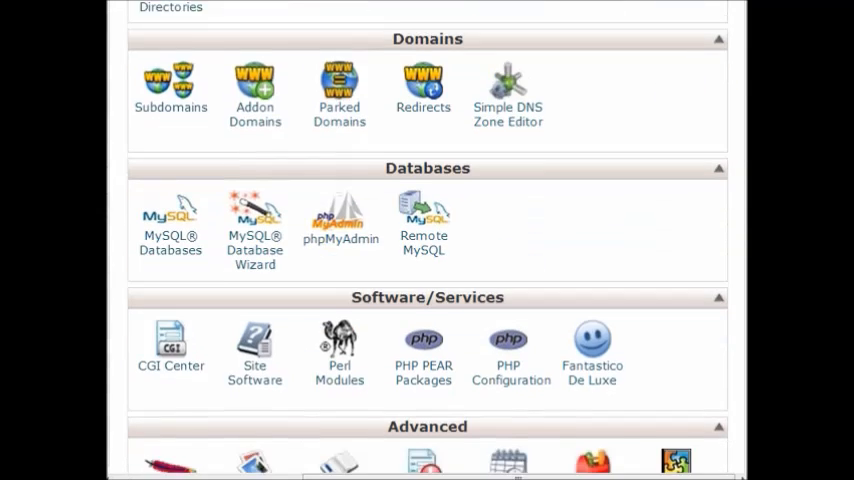
pyautogui.scroll(-3)
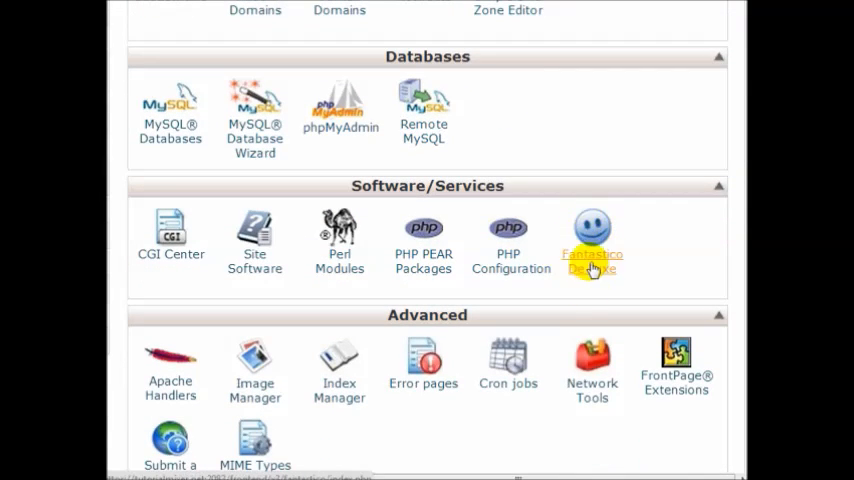
pyautogui.moveTo(548, 180)
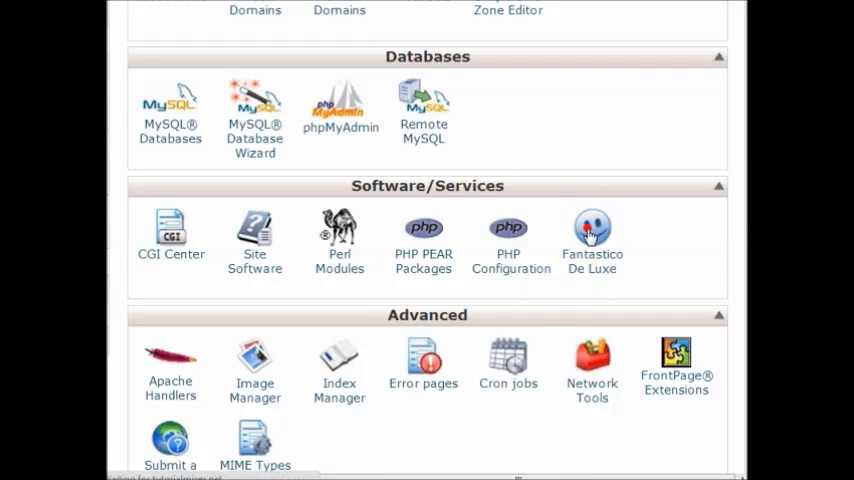
# - Start a new WordPress installation from the Fantastico De Luxe script installer
pyautogui.click(592, 230)
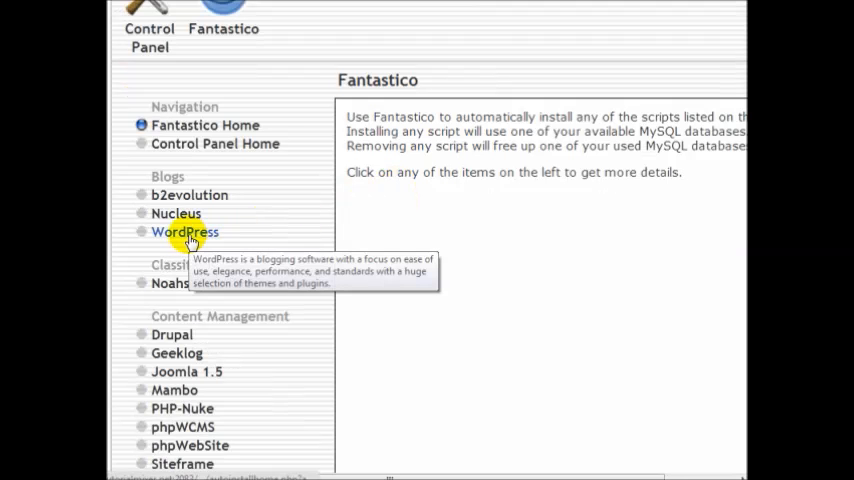
pyautogui.click(184, 232)
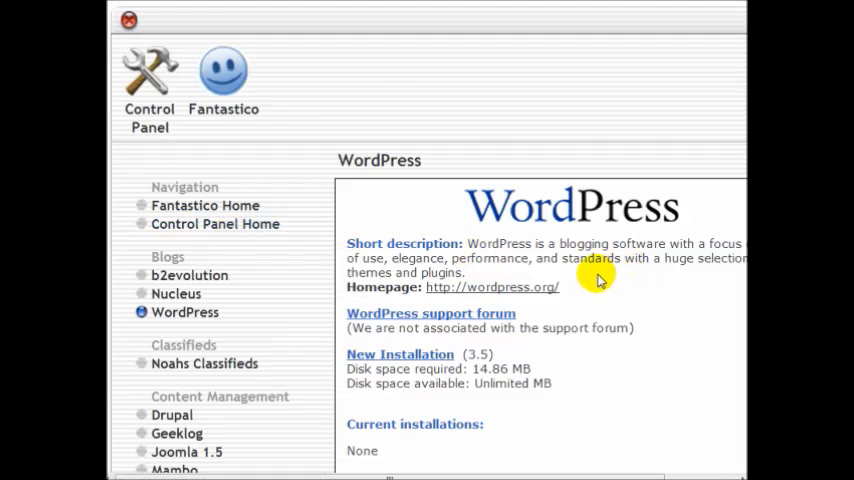
pyautogui.scroll(-3)
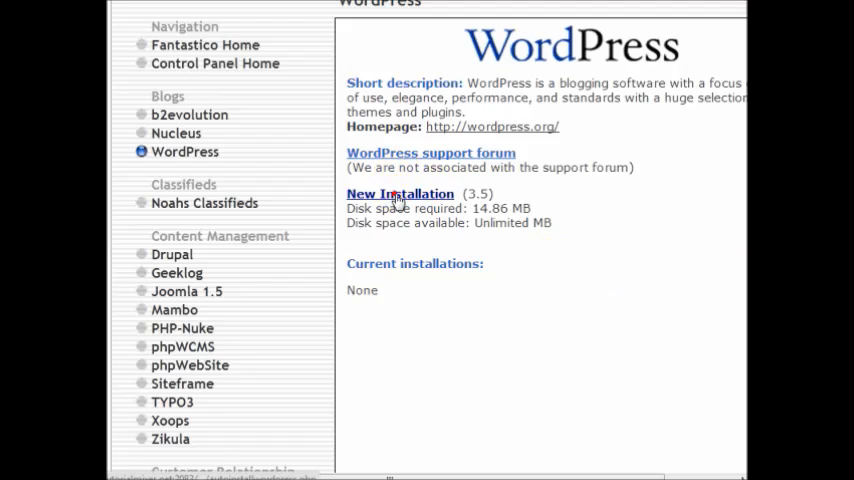
pyautogui.click(400, 192)
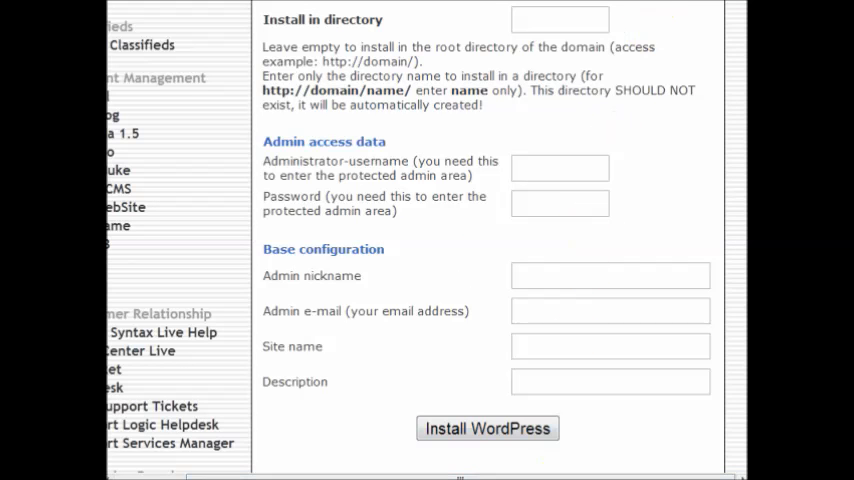
pyautogui.doubleClick(384, 88)
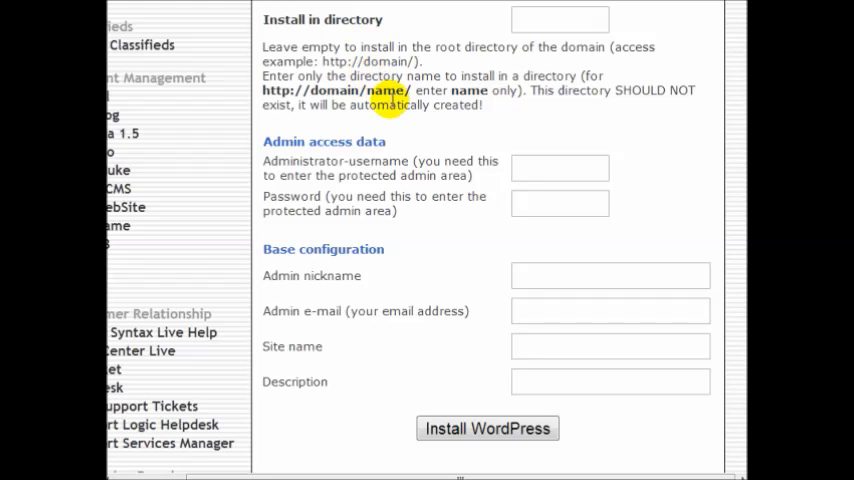
pyautogui.moveTo(444, 32)
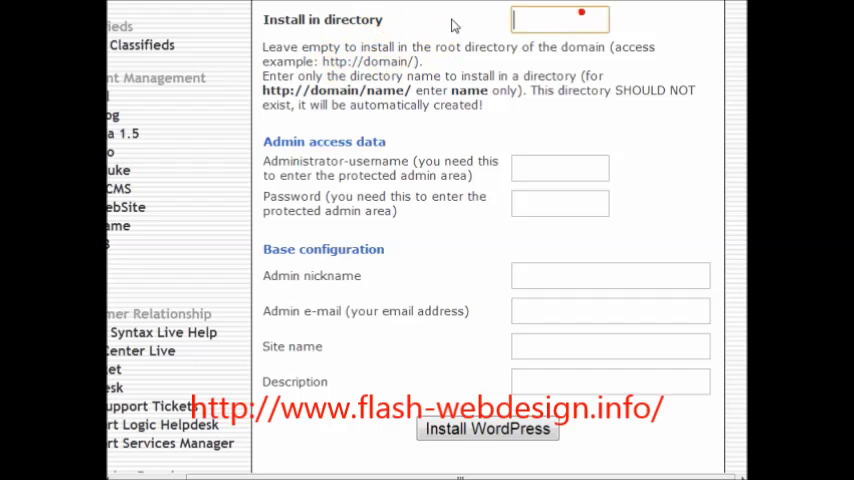
# - Fill in admin username 'admin', site description and admin email, then install WordPress
pyautogui.click(552, 20)
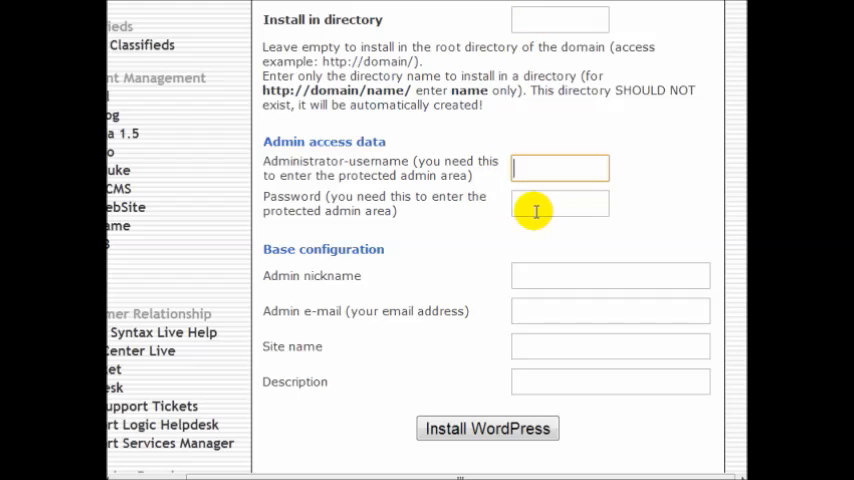
pyautogui.write('admin')
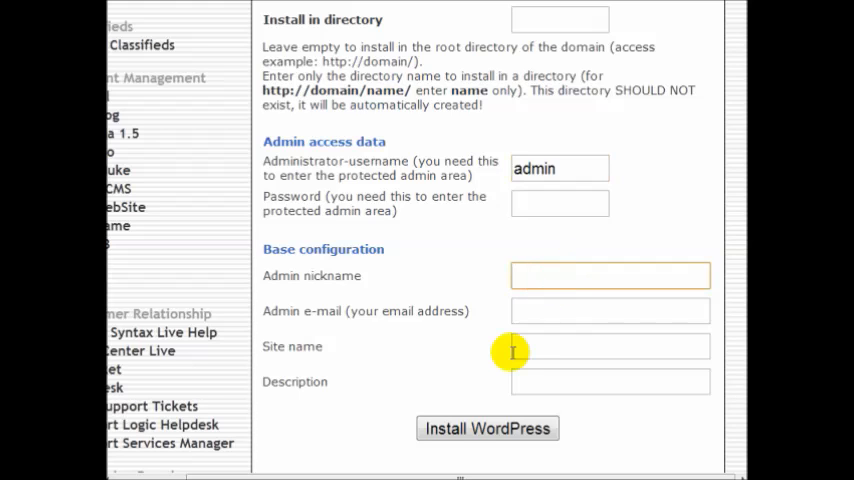
pyautogui.click(610, 380)
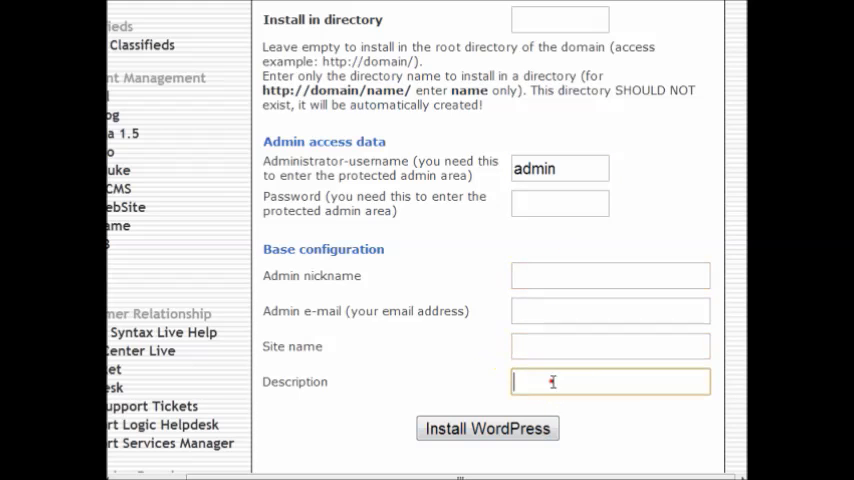
pyautogui.click(610, 312)
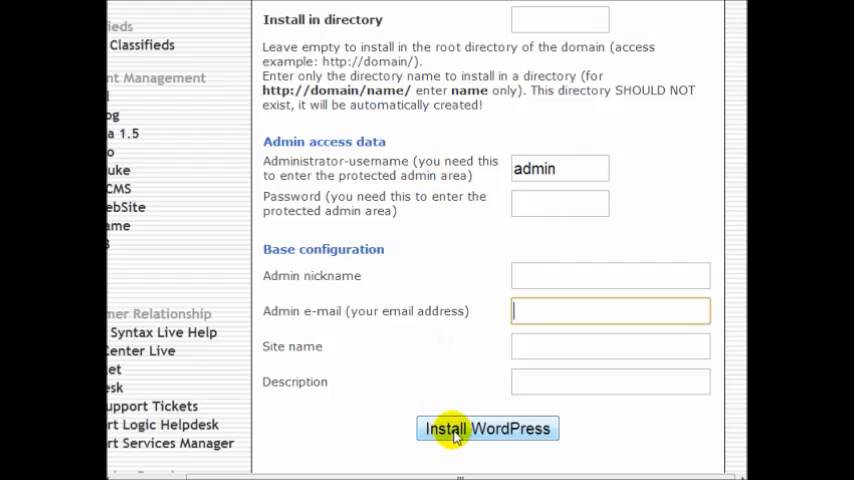
pyautogui.moveTo(396, 196)
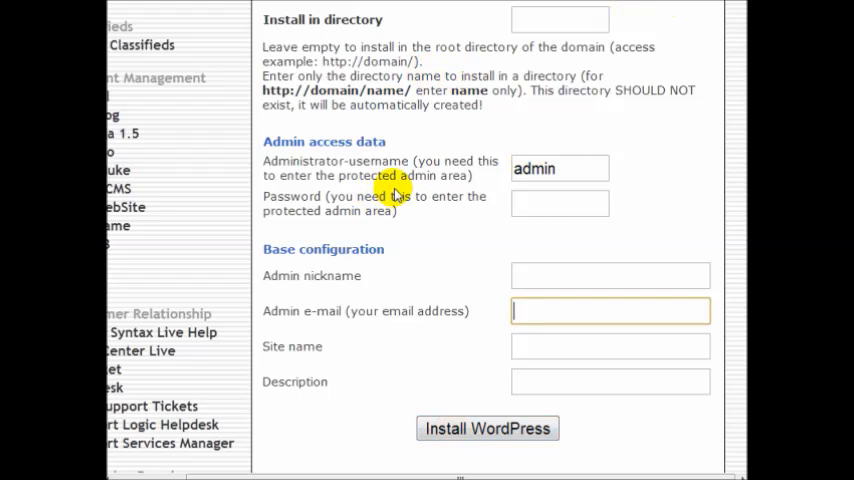
pyautogui.click(488, 428)
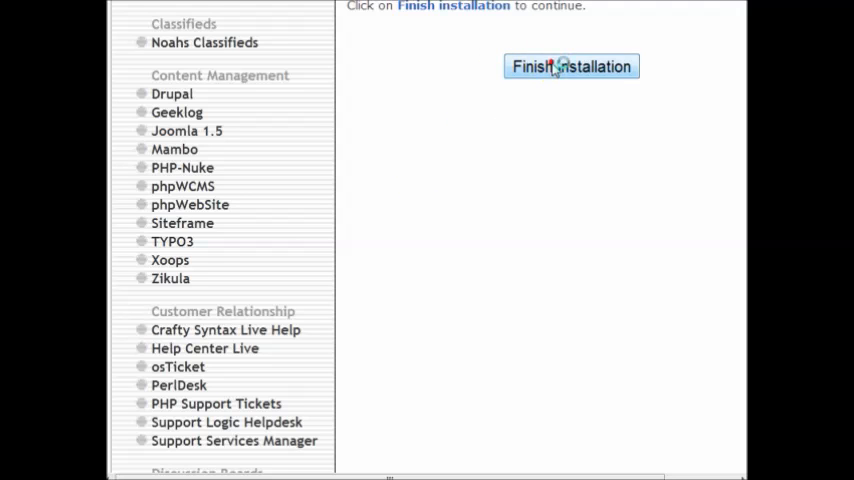
# - Finish the installation and log in to the new WordPress admin with the password
pyautogui.click(570, 66)
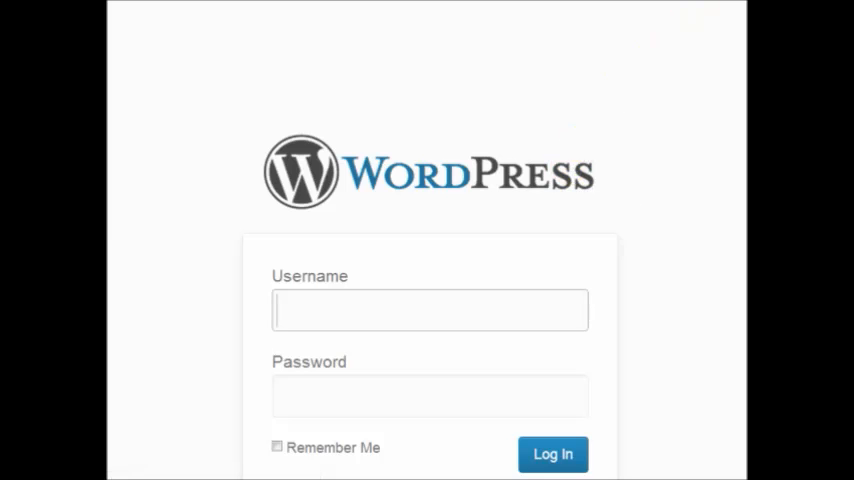
pyautogui.moveTo(416, 192)
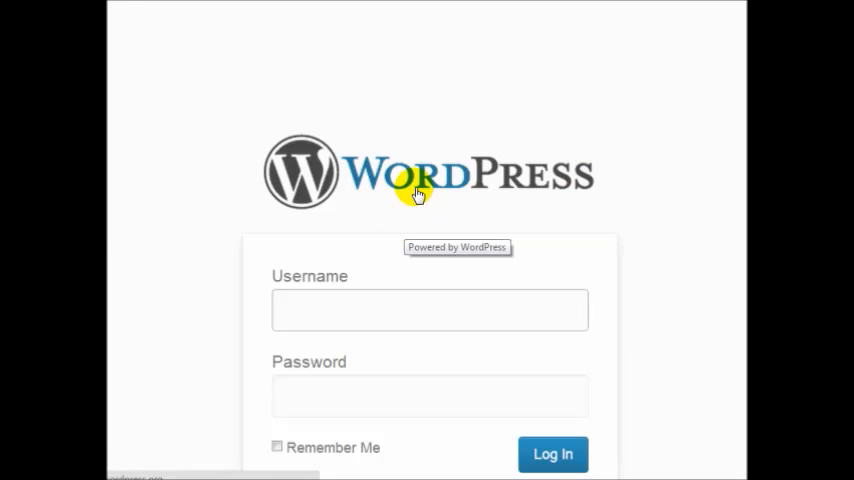
pyautogui.moveTo(410, 200)
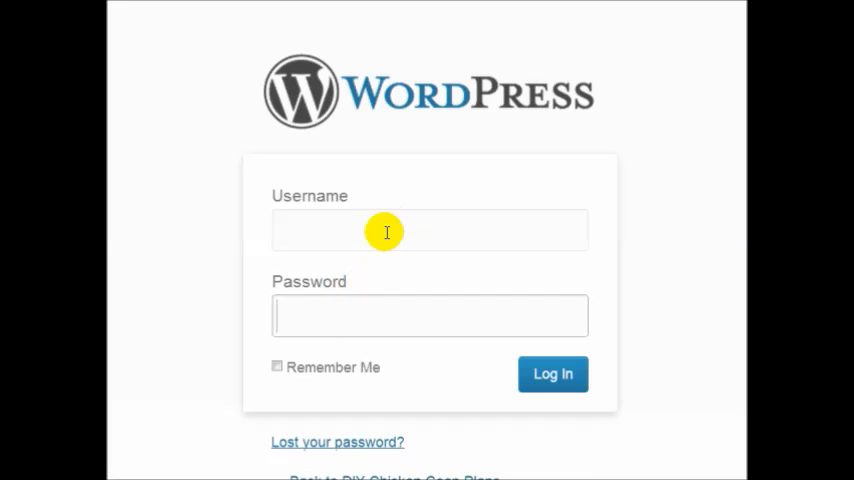
pyautogui.write('••••')
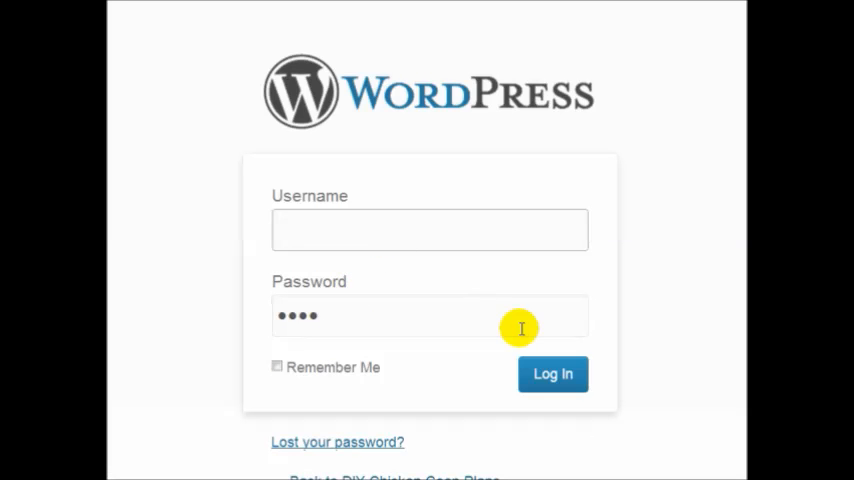
pyautogui.click(552, 374)
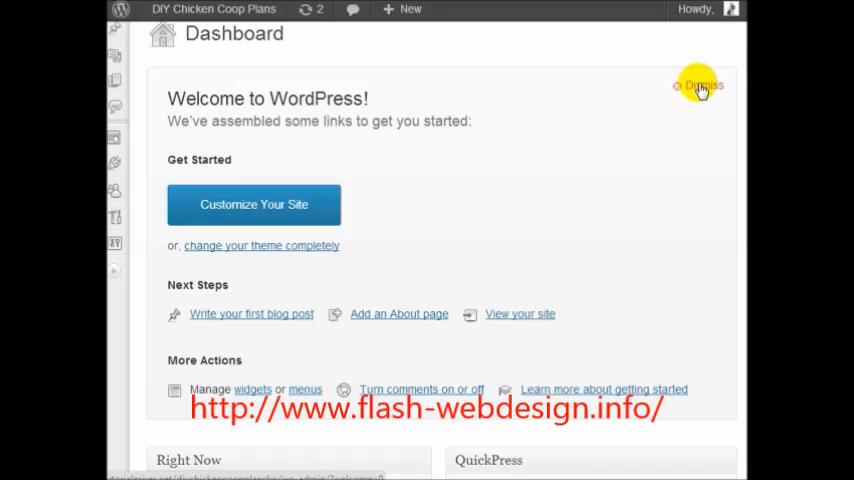
pyautogui.click(700, 84)
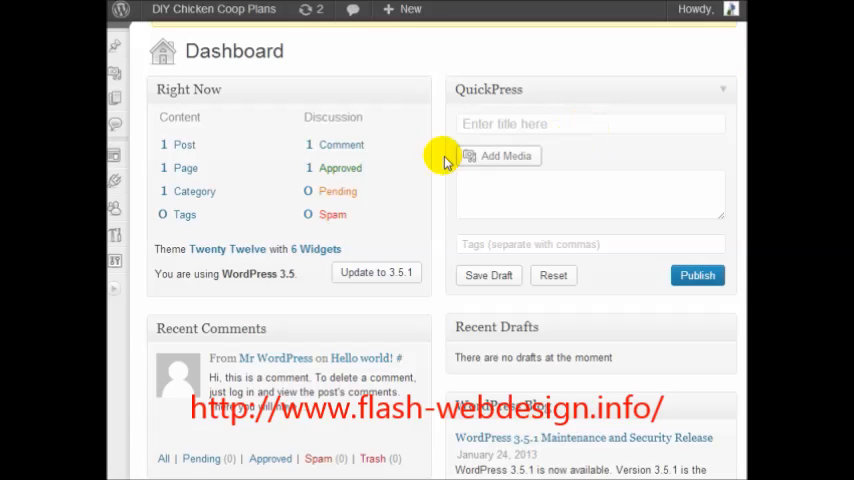
pyautogui.moveTo(488, 252)
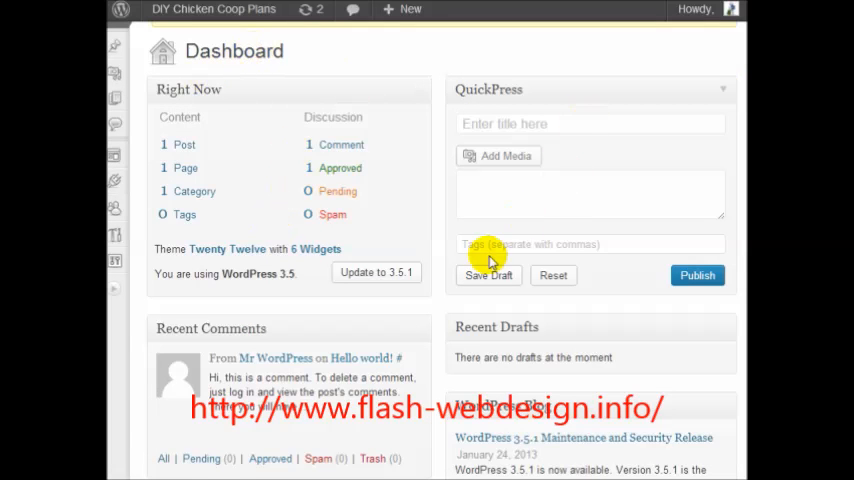
pyautogui.scroll(-3)
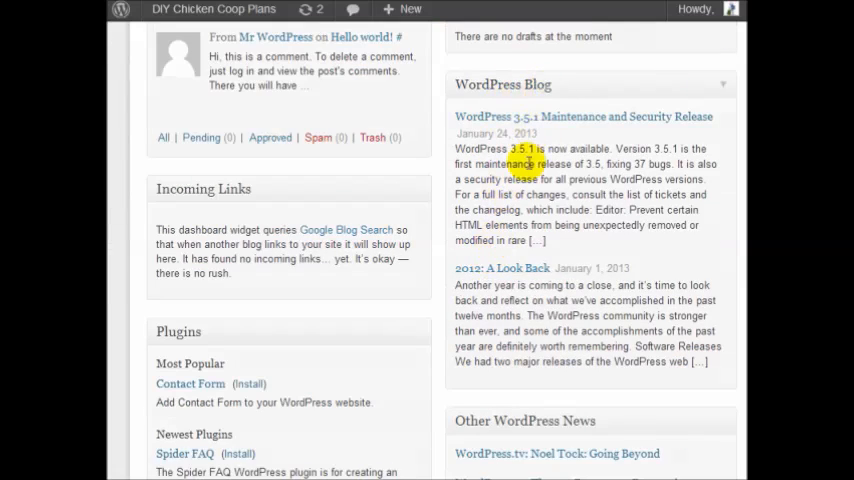
pyautogui.scroll(-3)
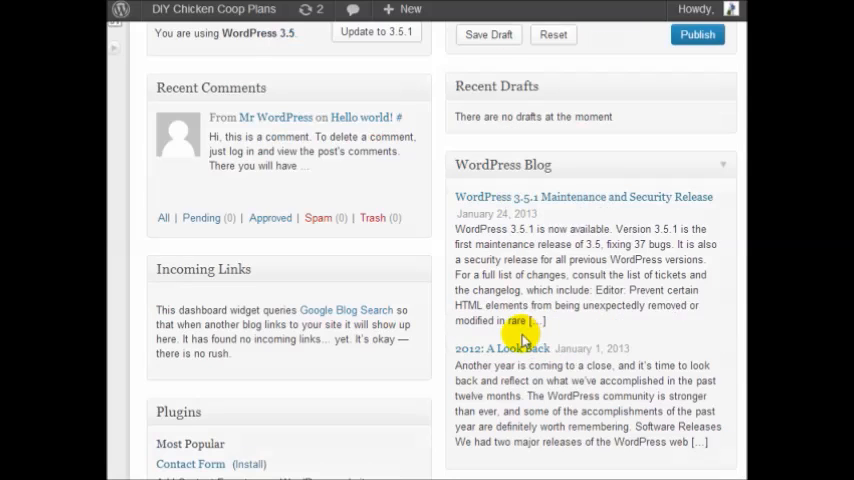
pyautogui.click(118, 8)
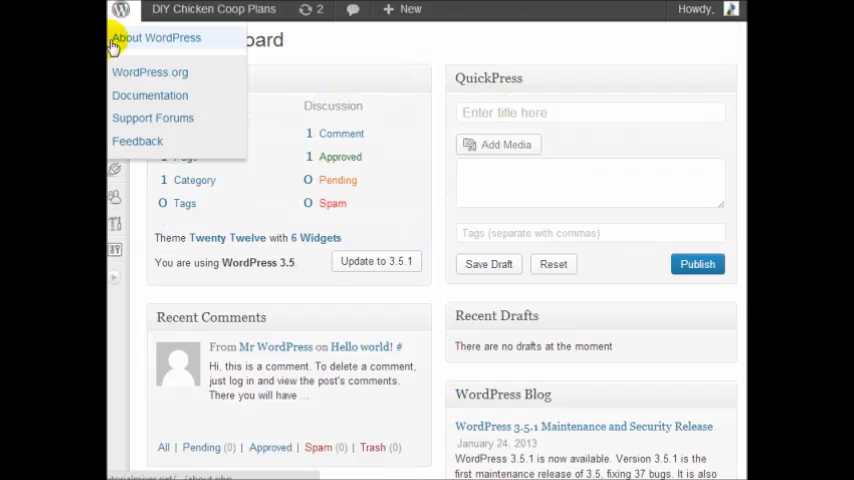
pyautogui.moveTo(108, 68)
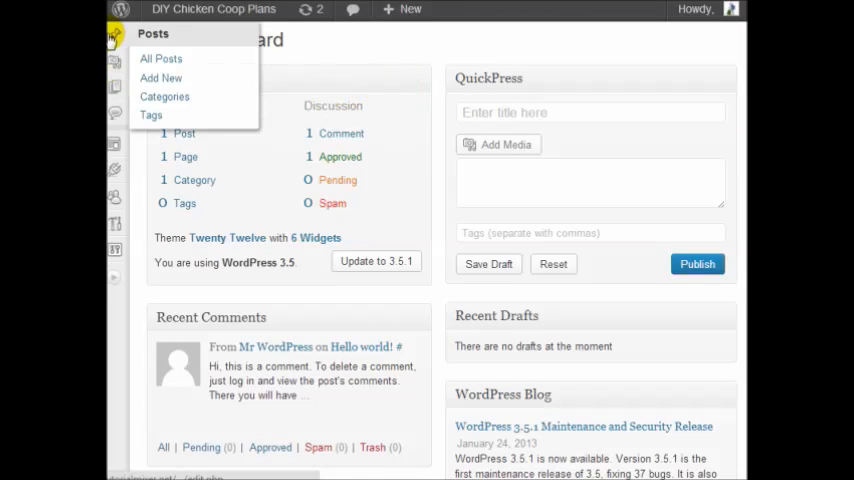
pyautogui.moveTo(150, 118)
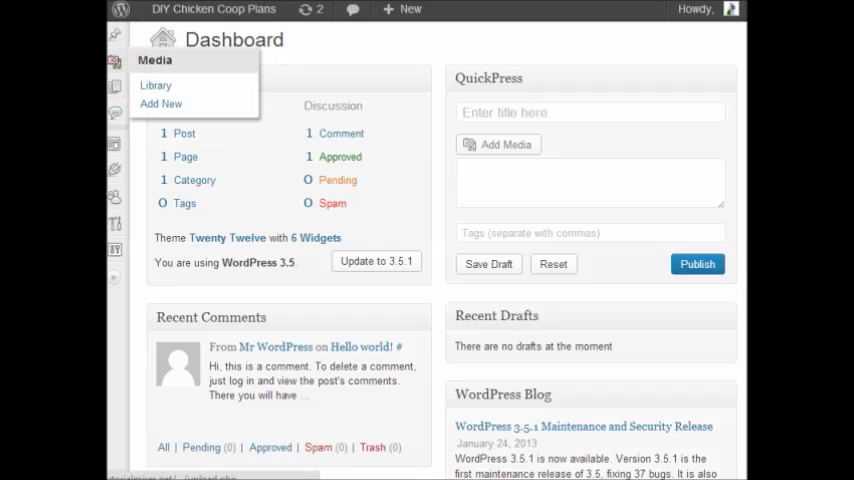
pyautogui.moveTo(158, 86)
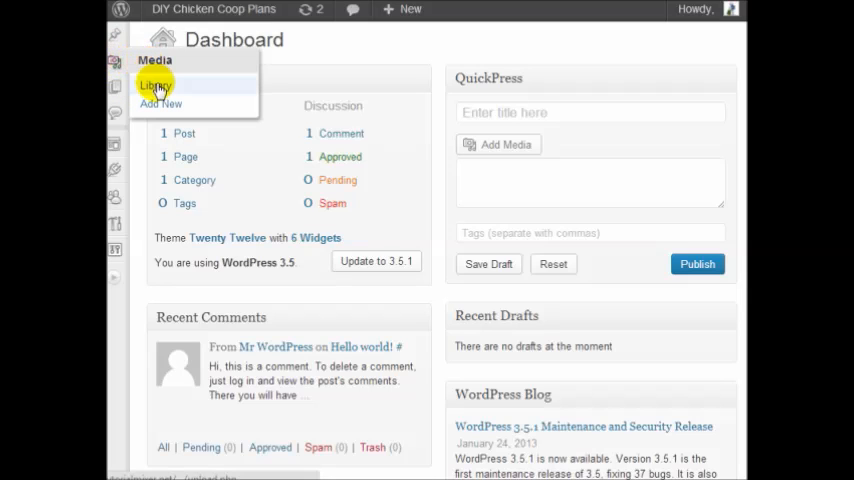
pyautogui.moveTo(160, 108)
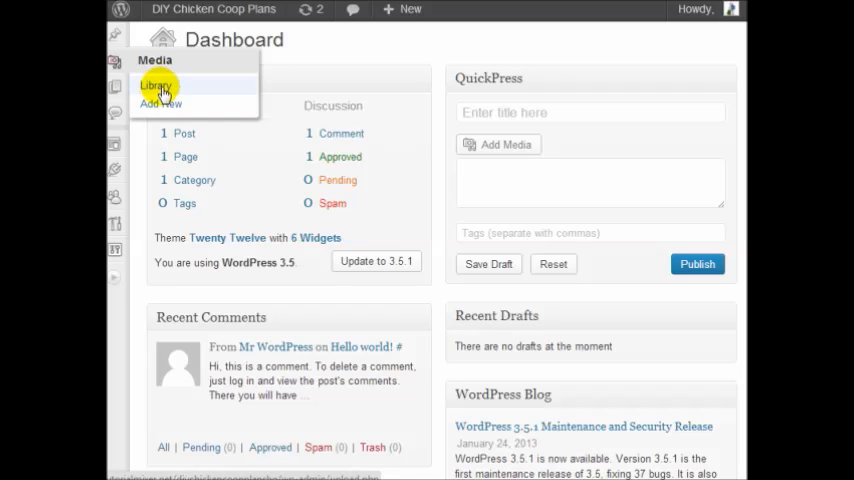
pyautogui.moveTo(114, 88)
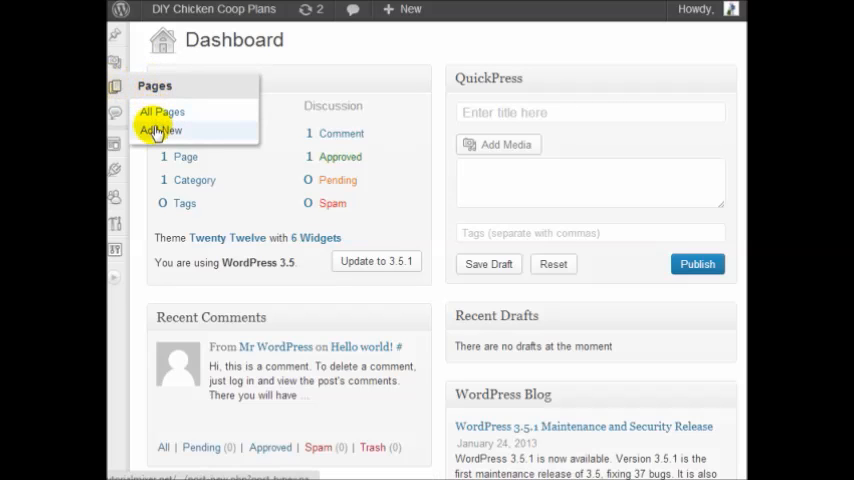
pyautogui.moveTo(114, 116)
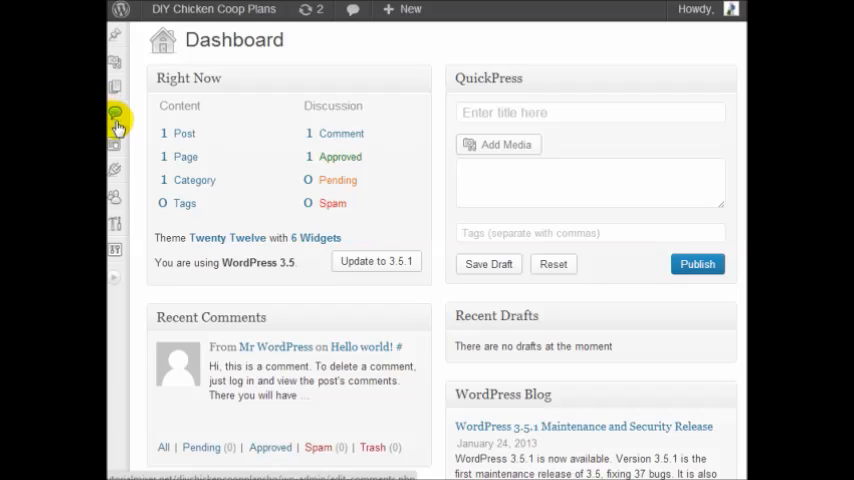
pyautogui.click(116, 146)
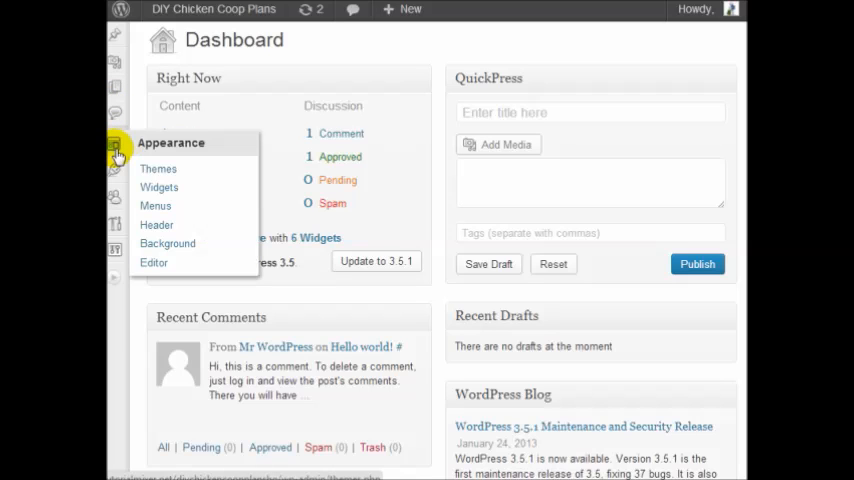
pyautogui.moveTo(180, 148)
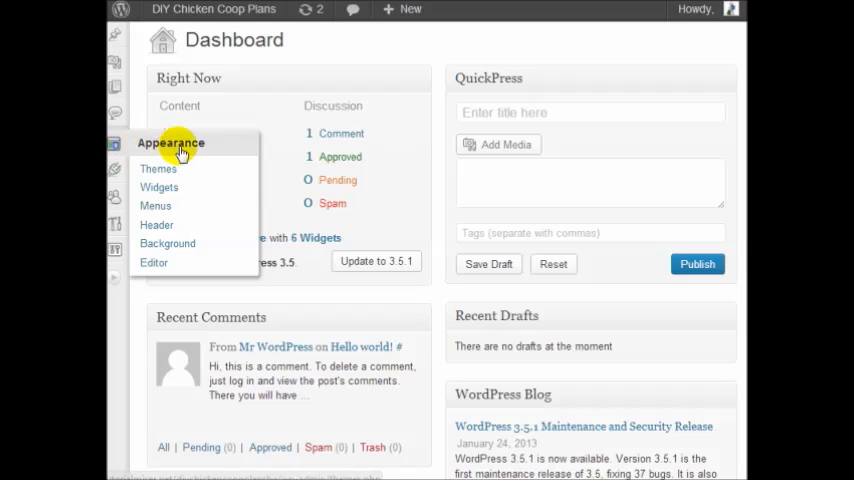
pyautogui.moveTo(160, 168)
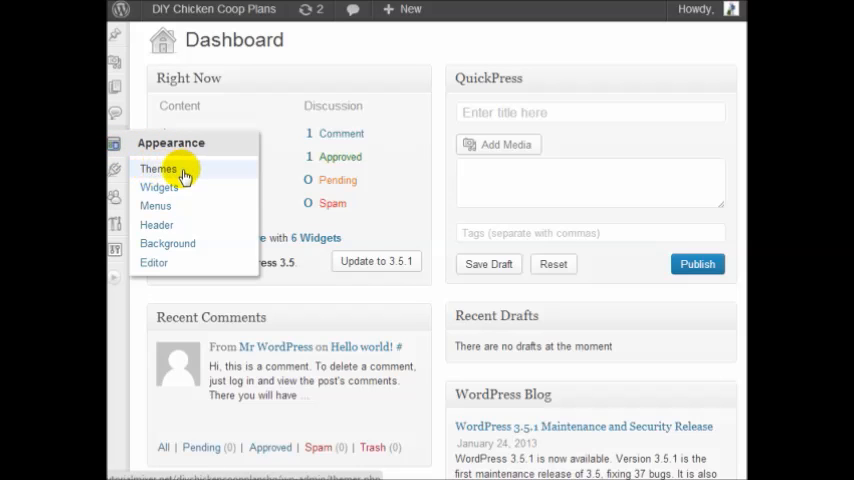
pyautogui.moveTo(160, 188)
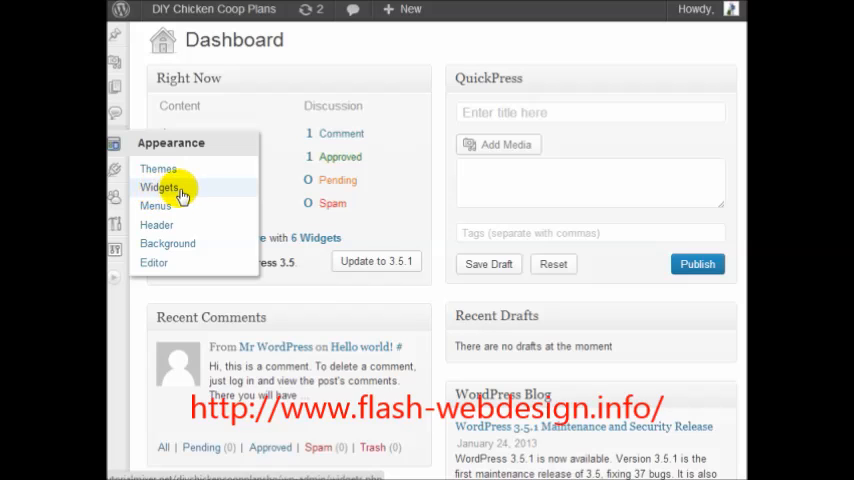
pyautogui.moveTo(156, 206)
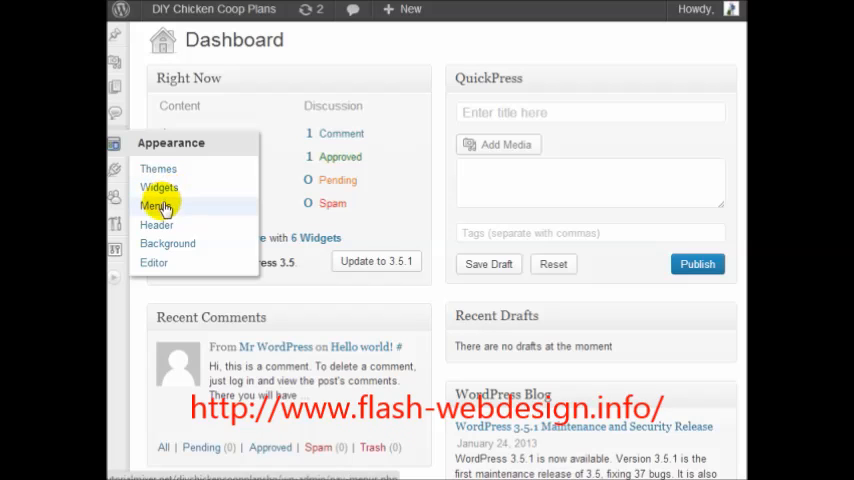
pyautogui.moveTo(192, 228)
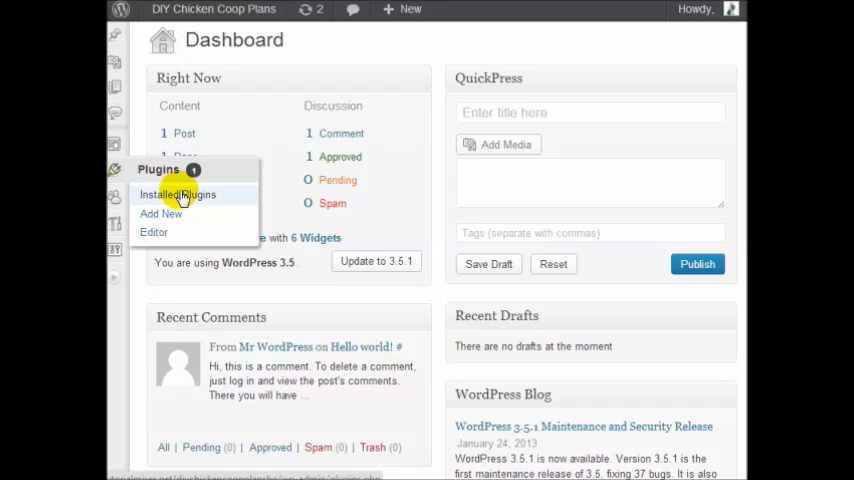
pyautogui.moveTo(172, 232)
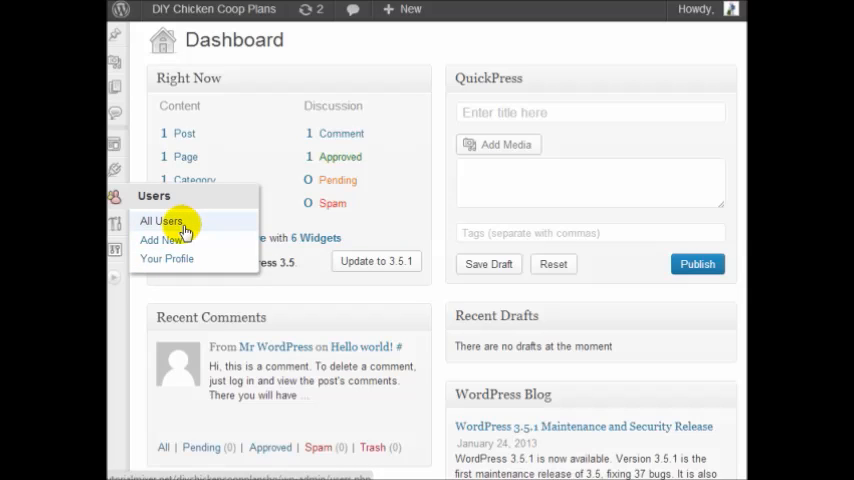
pyautogui.moveTo(168, 258)
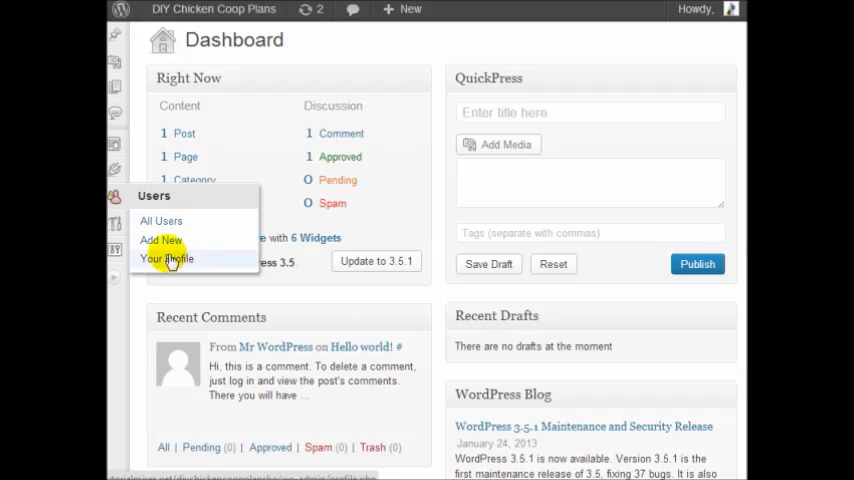
pyautogui.moveTo(114, 224)
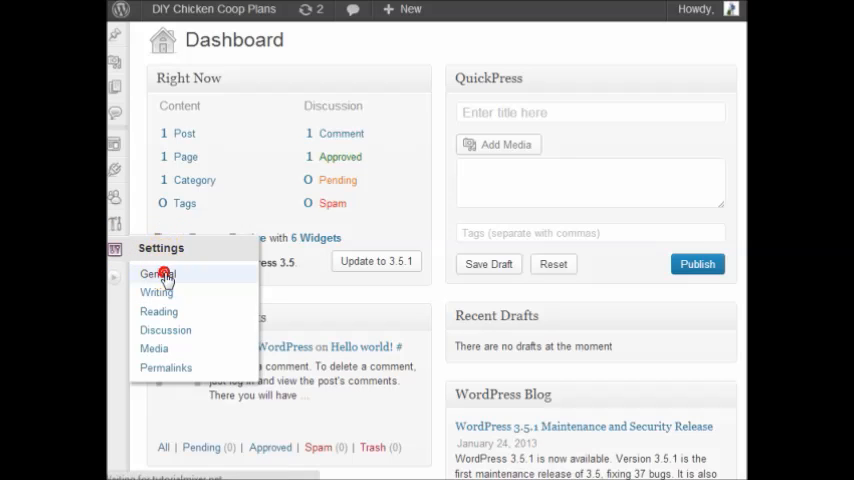
# - View the General Settings page, then move on to Writing Settings
pyautogui.click(152, 274)
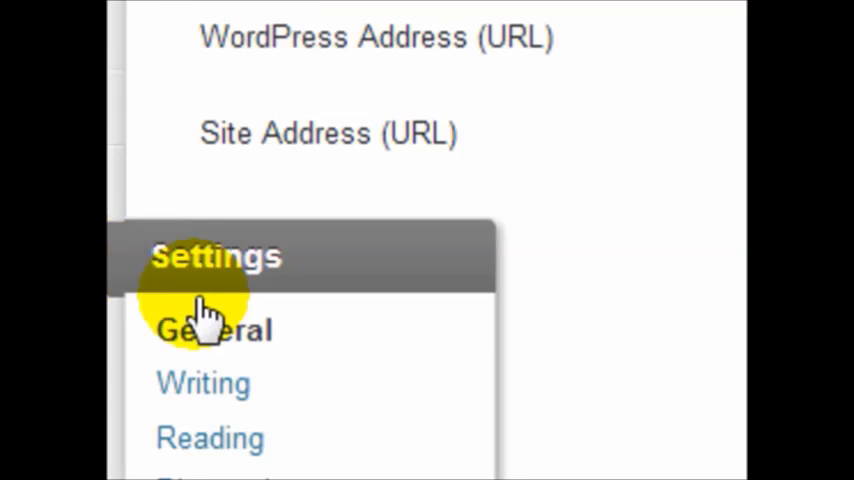
pyautogui.click(204, 384)
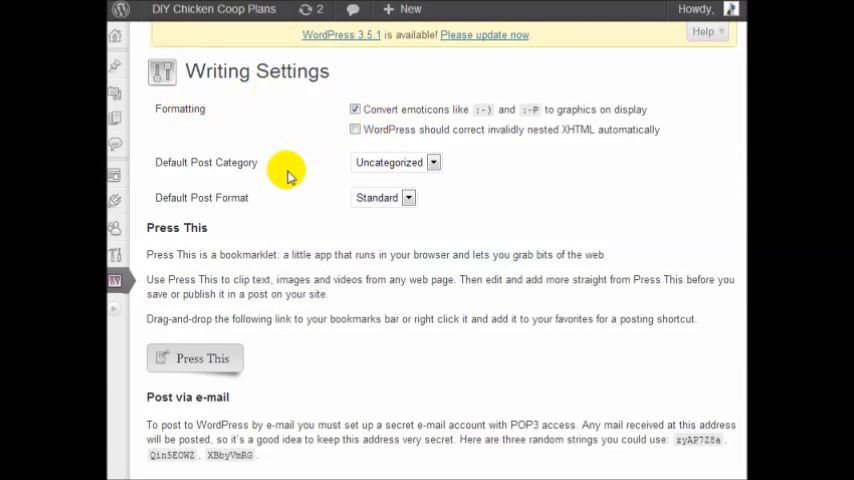
# - In Reading Settings, switch the front page display to a static page
pyautogui.scroll(-3)
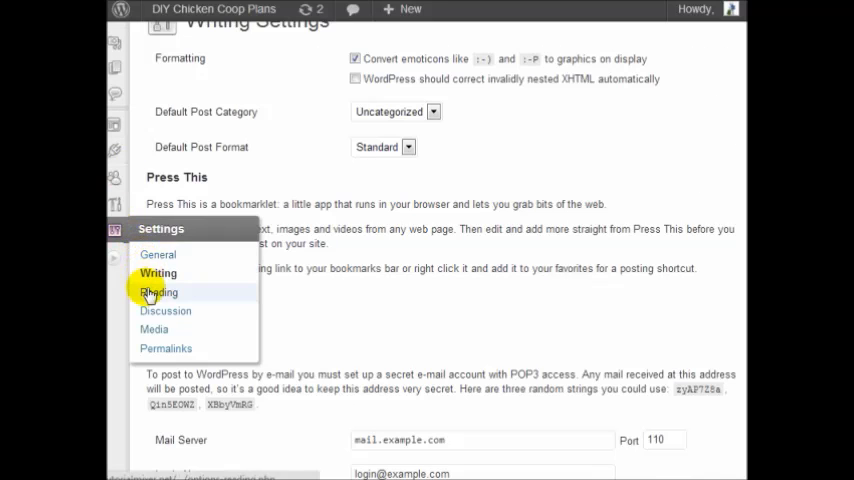
pyautogui.click(160, 292)
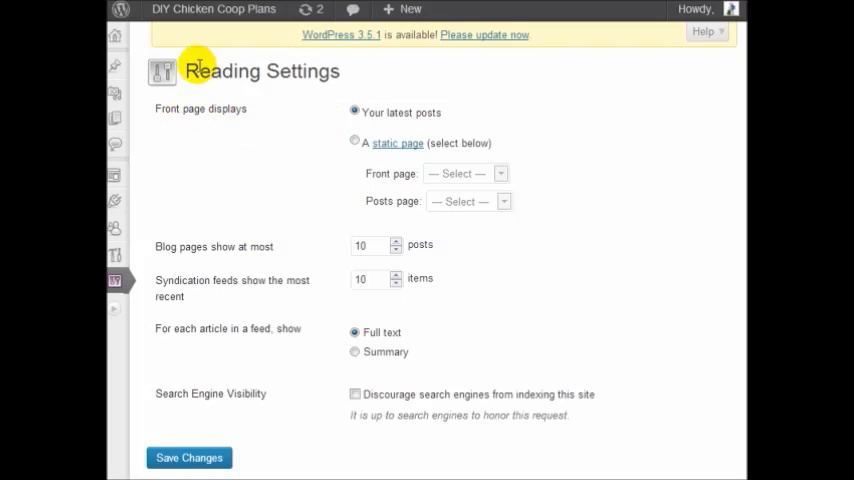
pyautogui.scroll(-3)
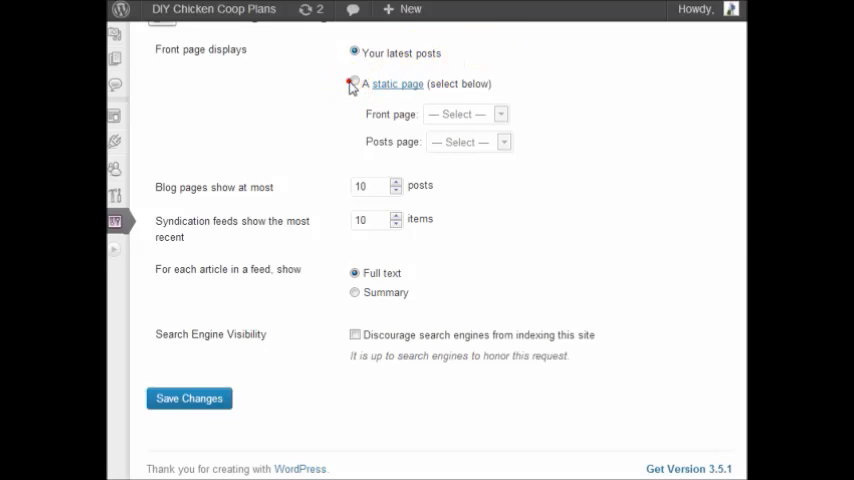
pyautogui.click(464, 114)
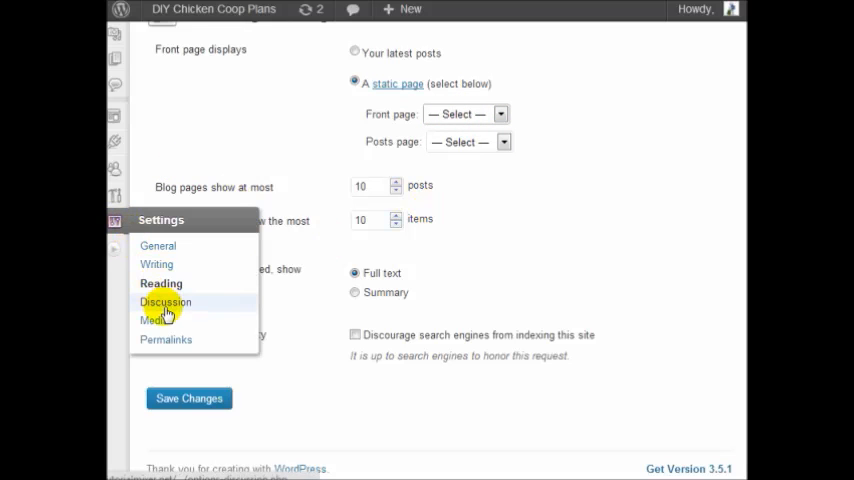
# - Review the Discussion Settings options on the way to Media Settings
pyautogui.click(164, 300)
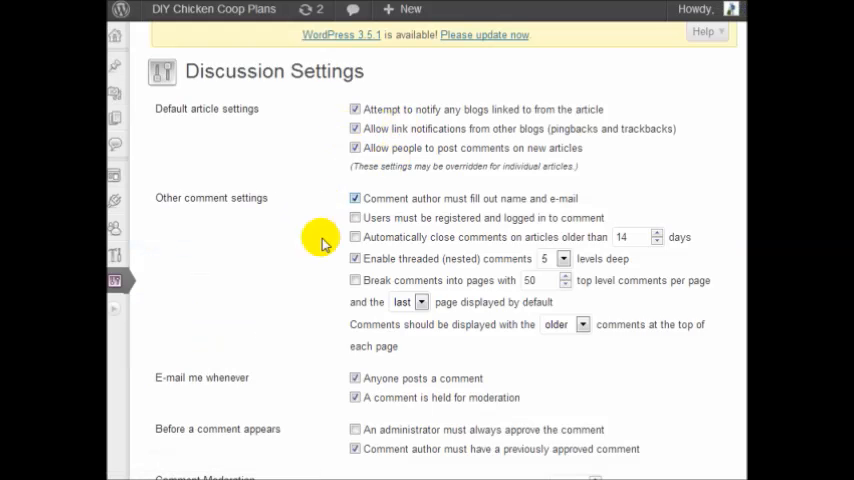
pyautogui.scroll(-3)
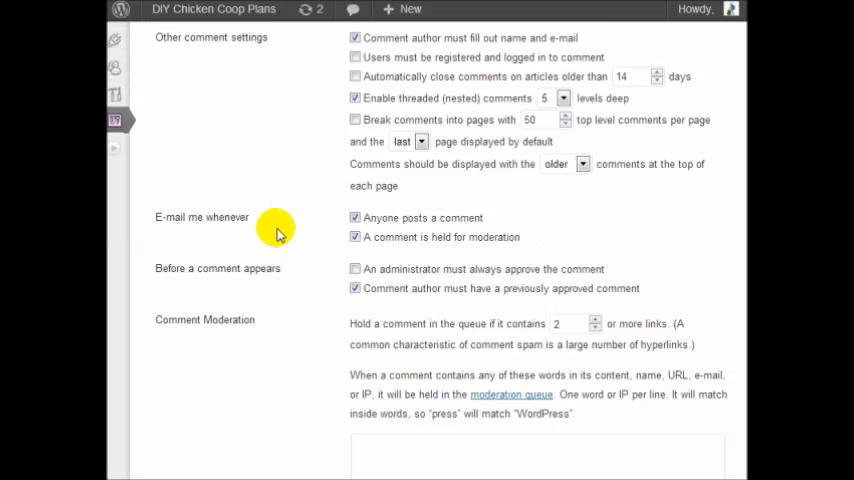
pyautogui.scroll(-3)
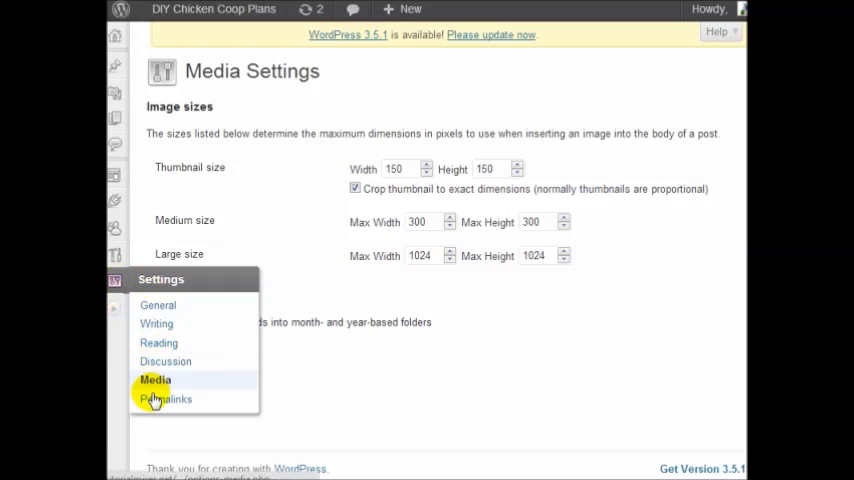
# - In Permalink Settings, choose the Post name structure and reach Save Changes
pyautogui.click(166, 400)
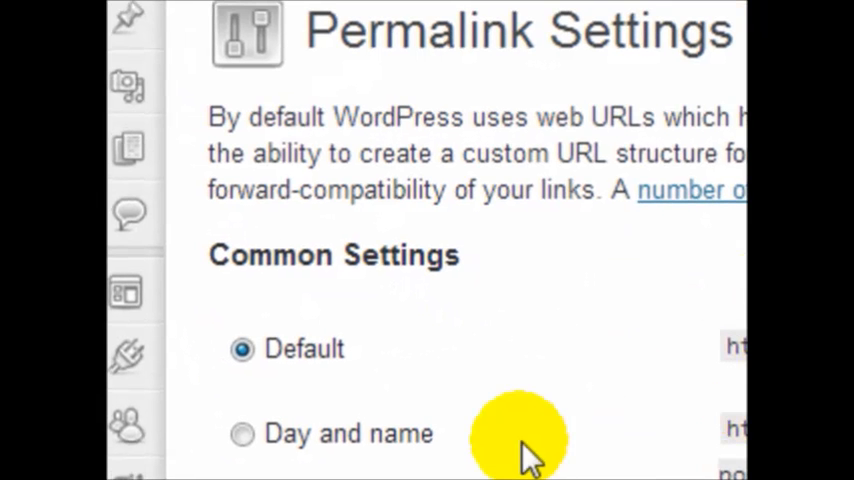
pyautogui.scroll(-3)
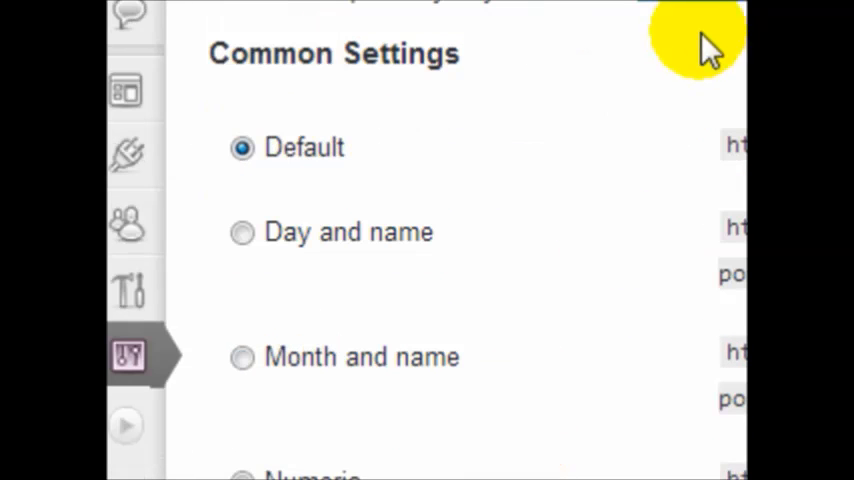
pyautogui.moveTo(560, 350)
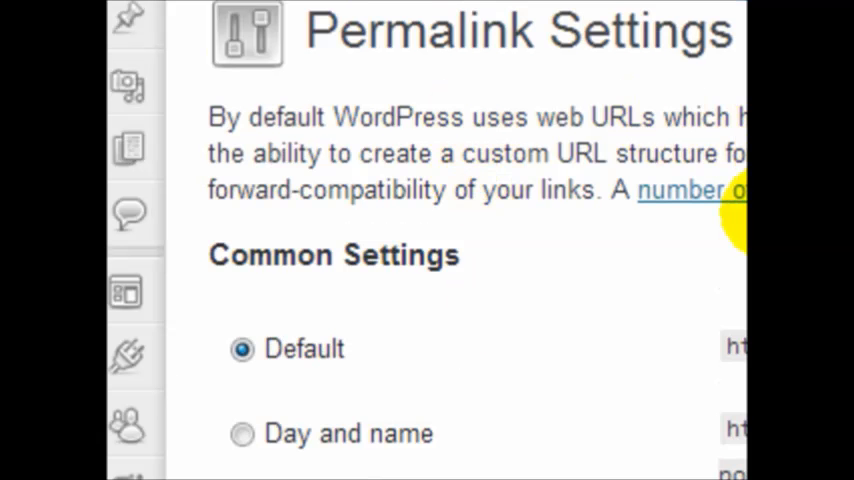
pyautogui.scroll(-3)
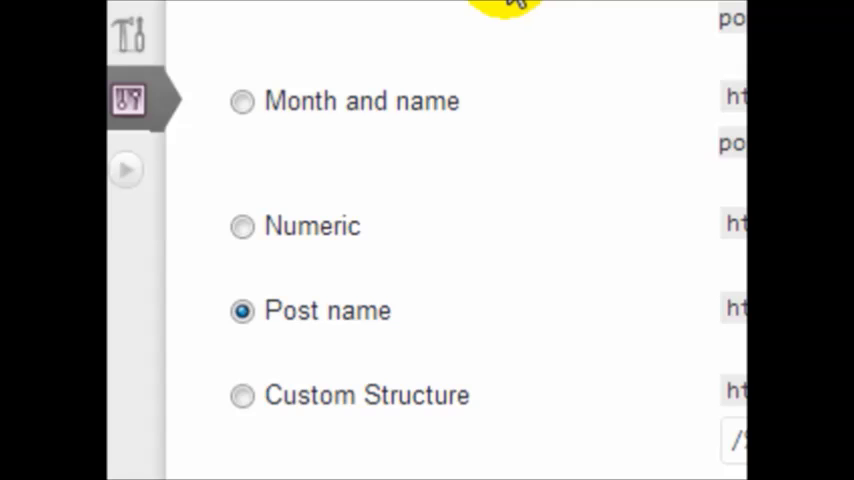
pyautogui.scroll(-3)
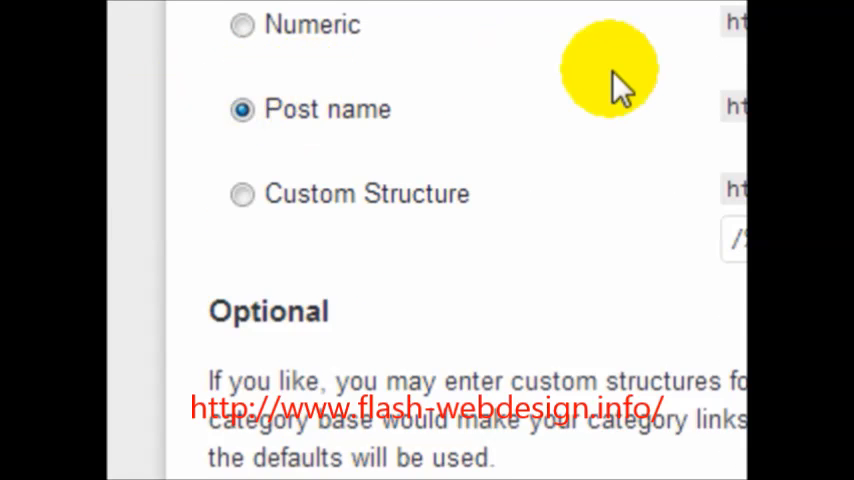
pyautogui.scroll(-3)
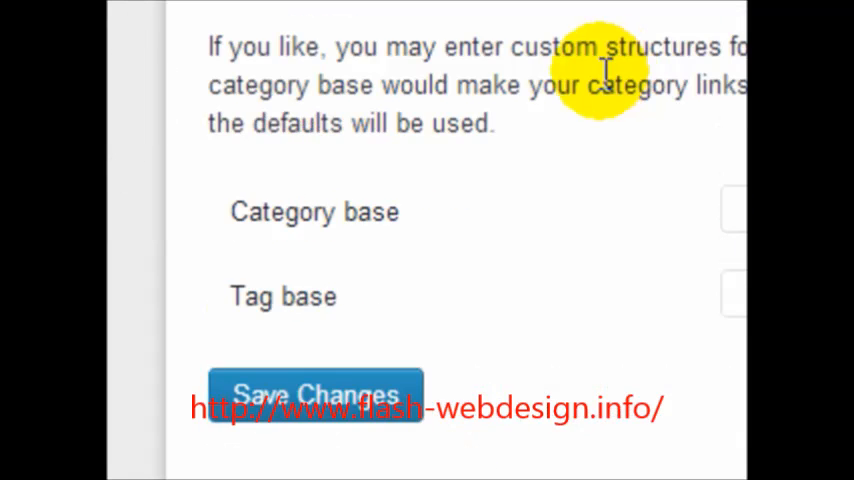